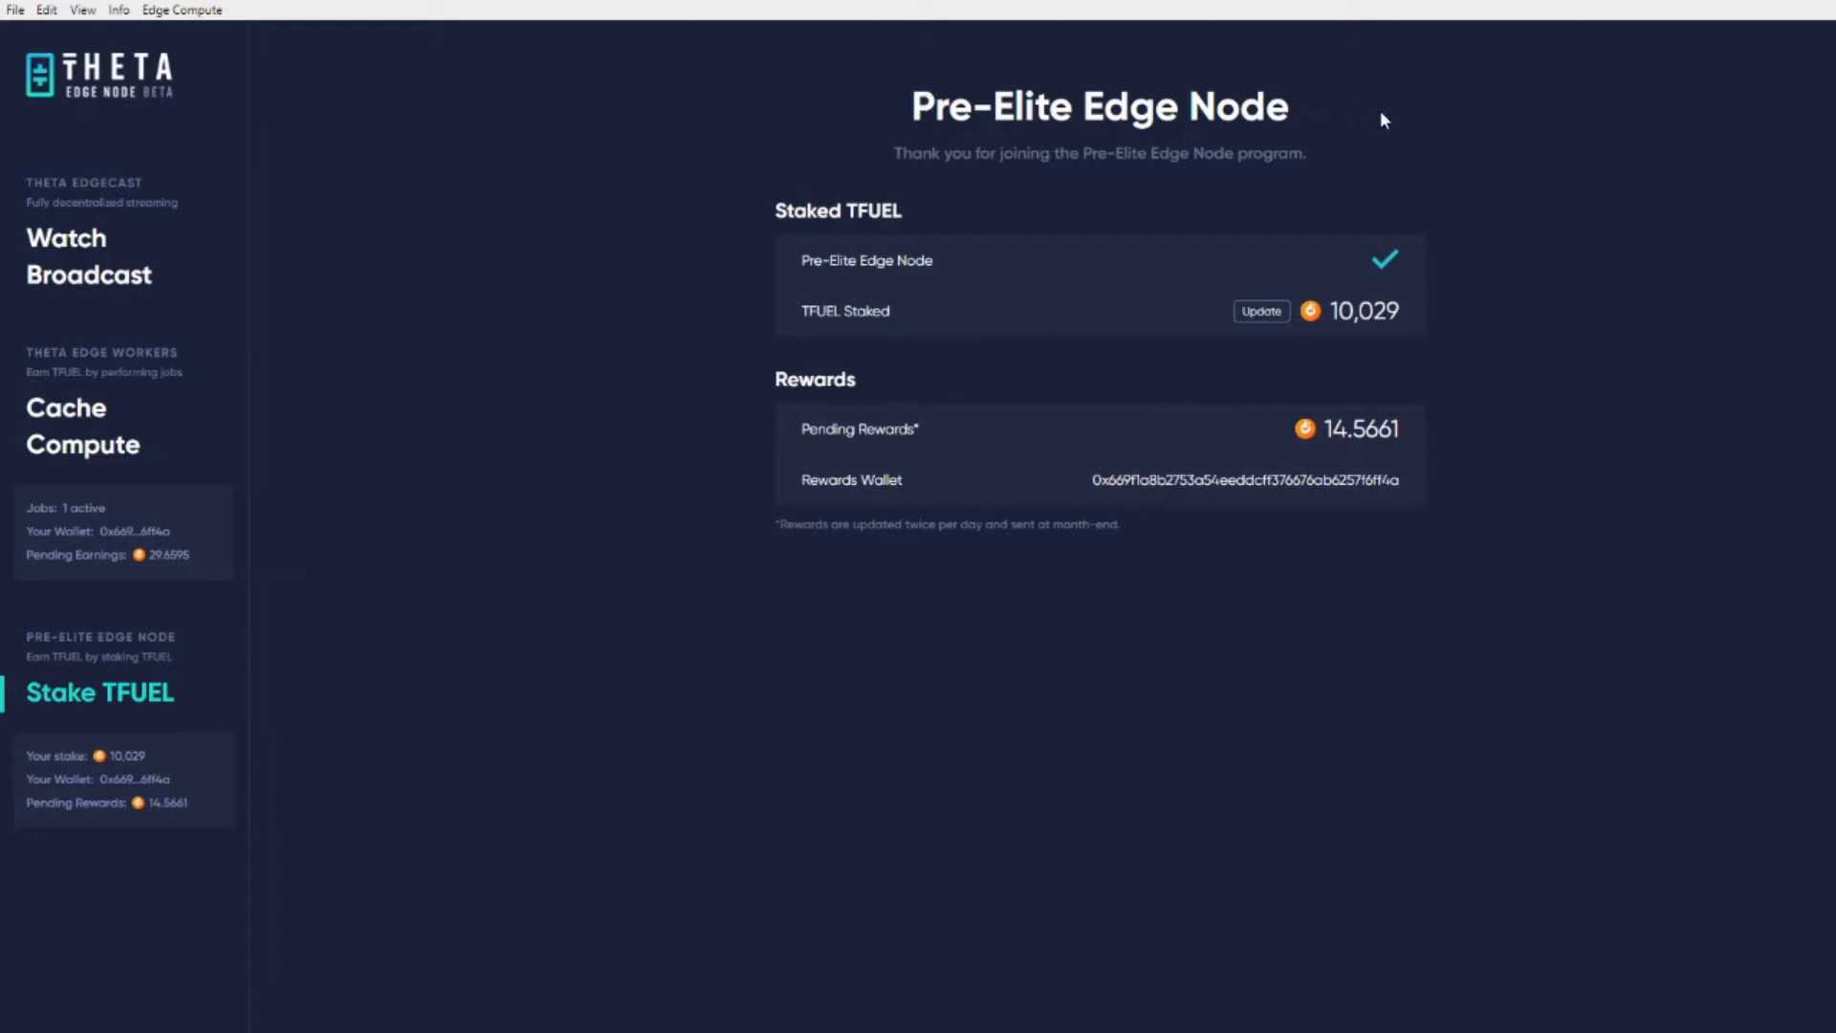
mouse_move(1440, 119)
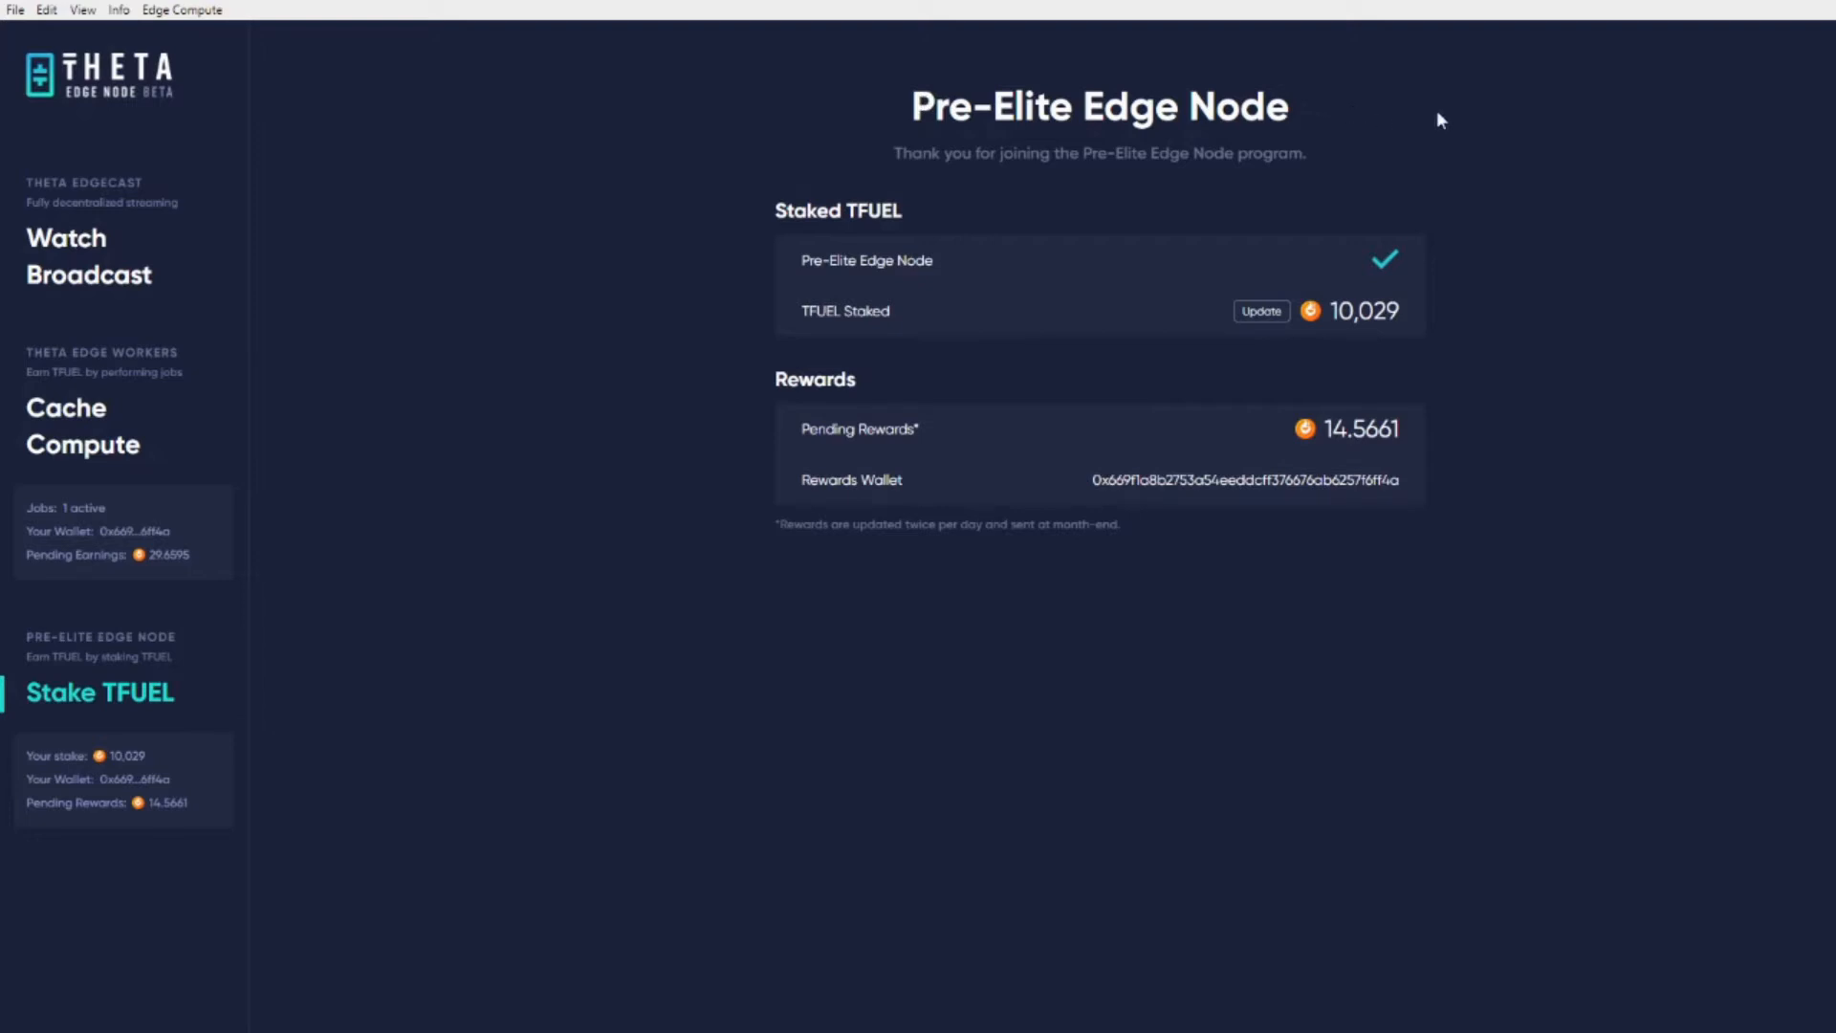
mouse_move(1415, 349)
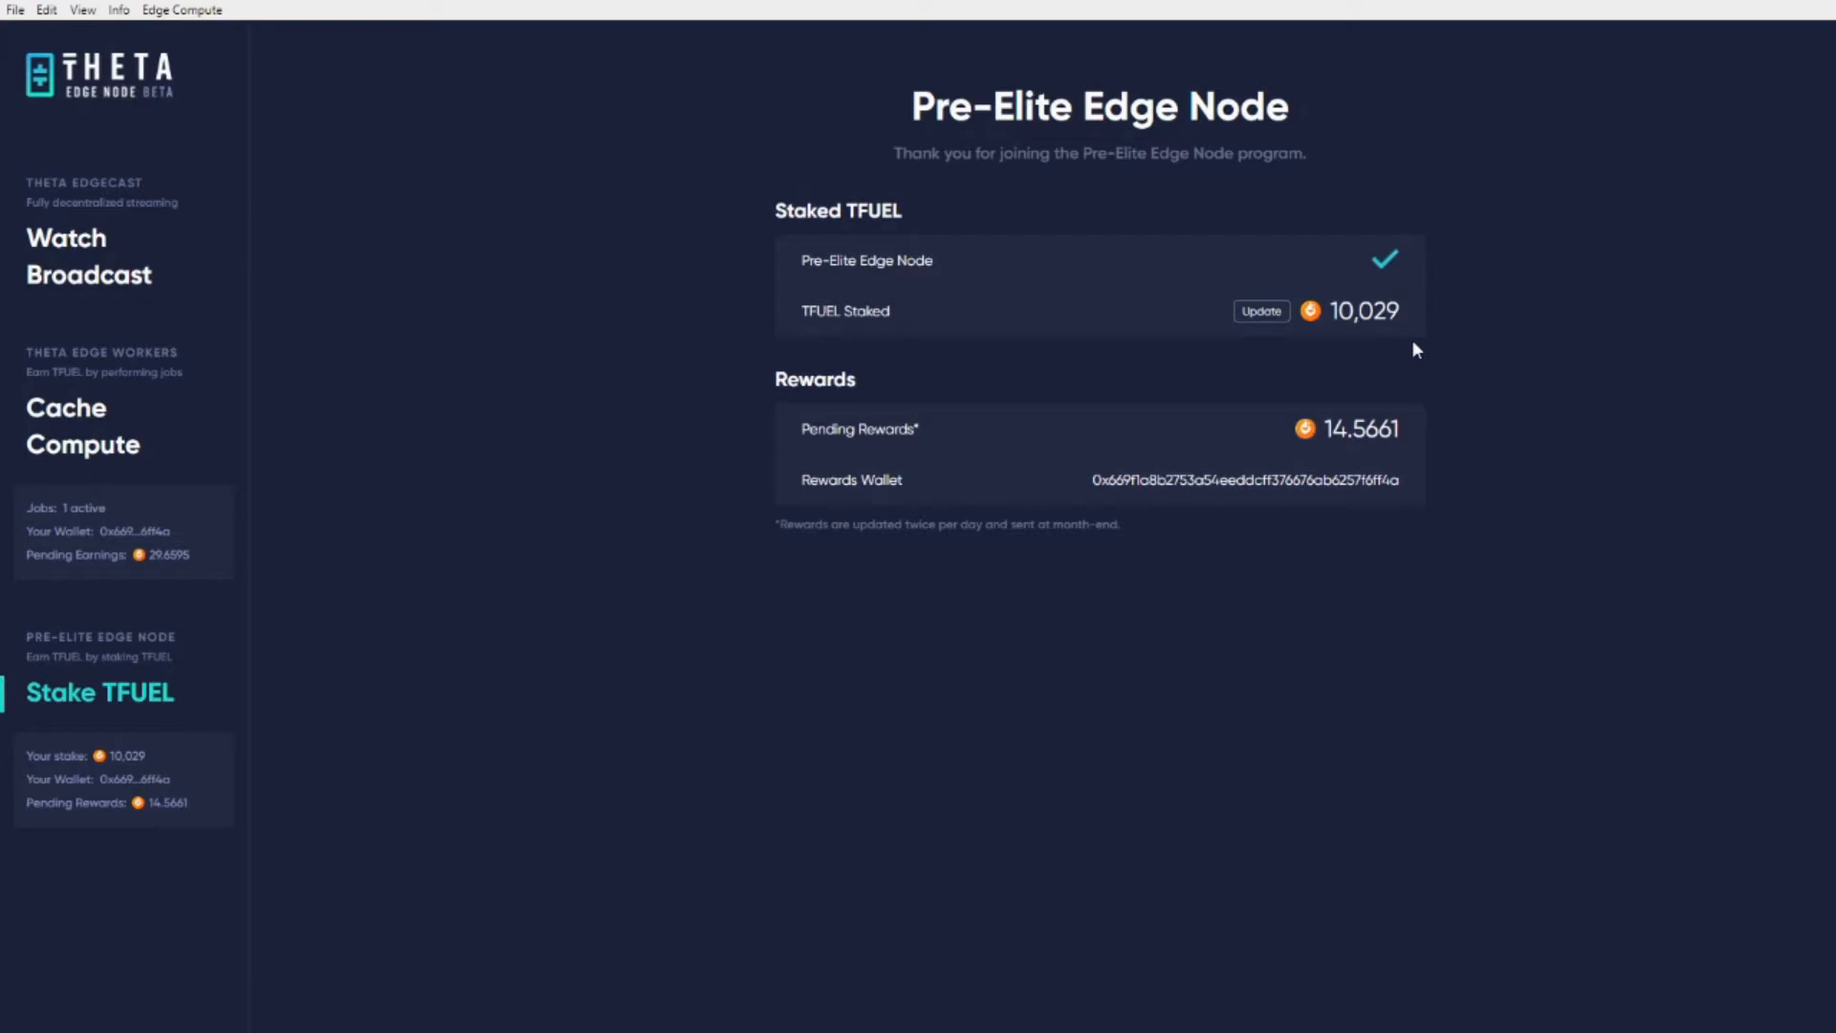
mouse_move(1471, 391)
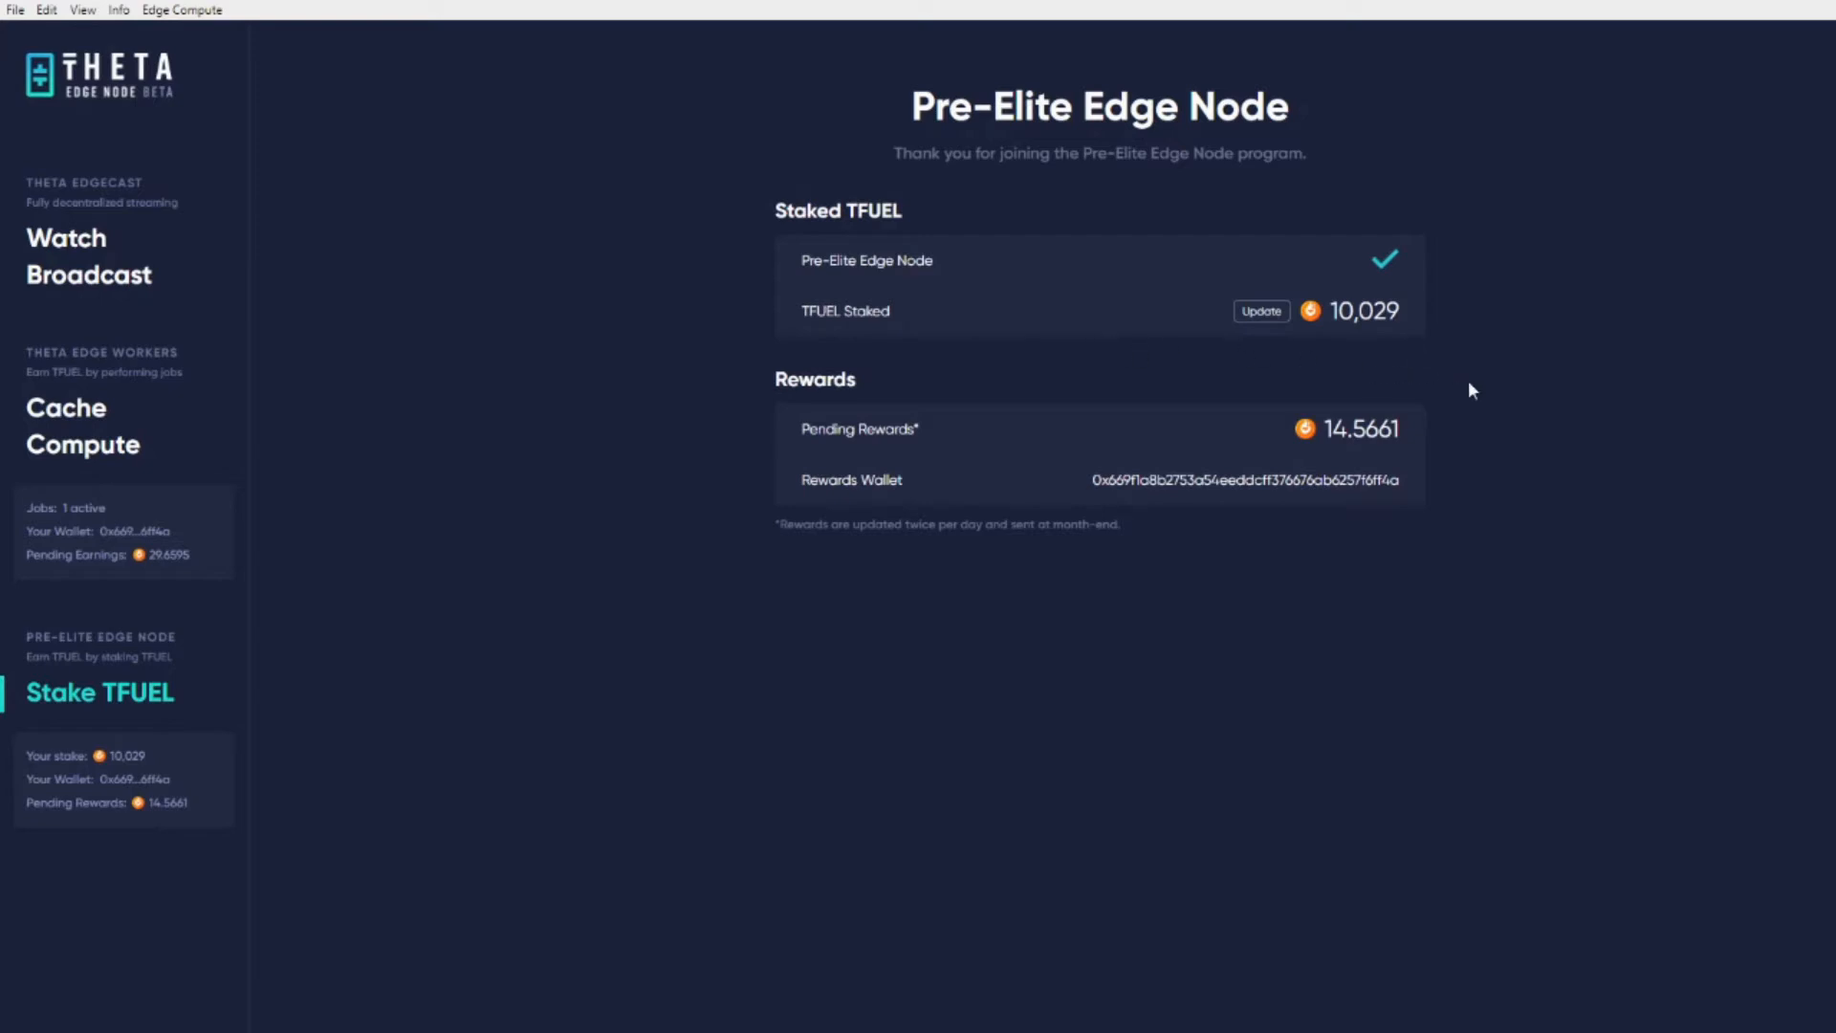
mouse_move(1591, 410)
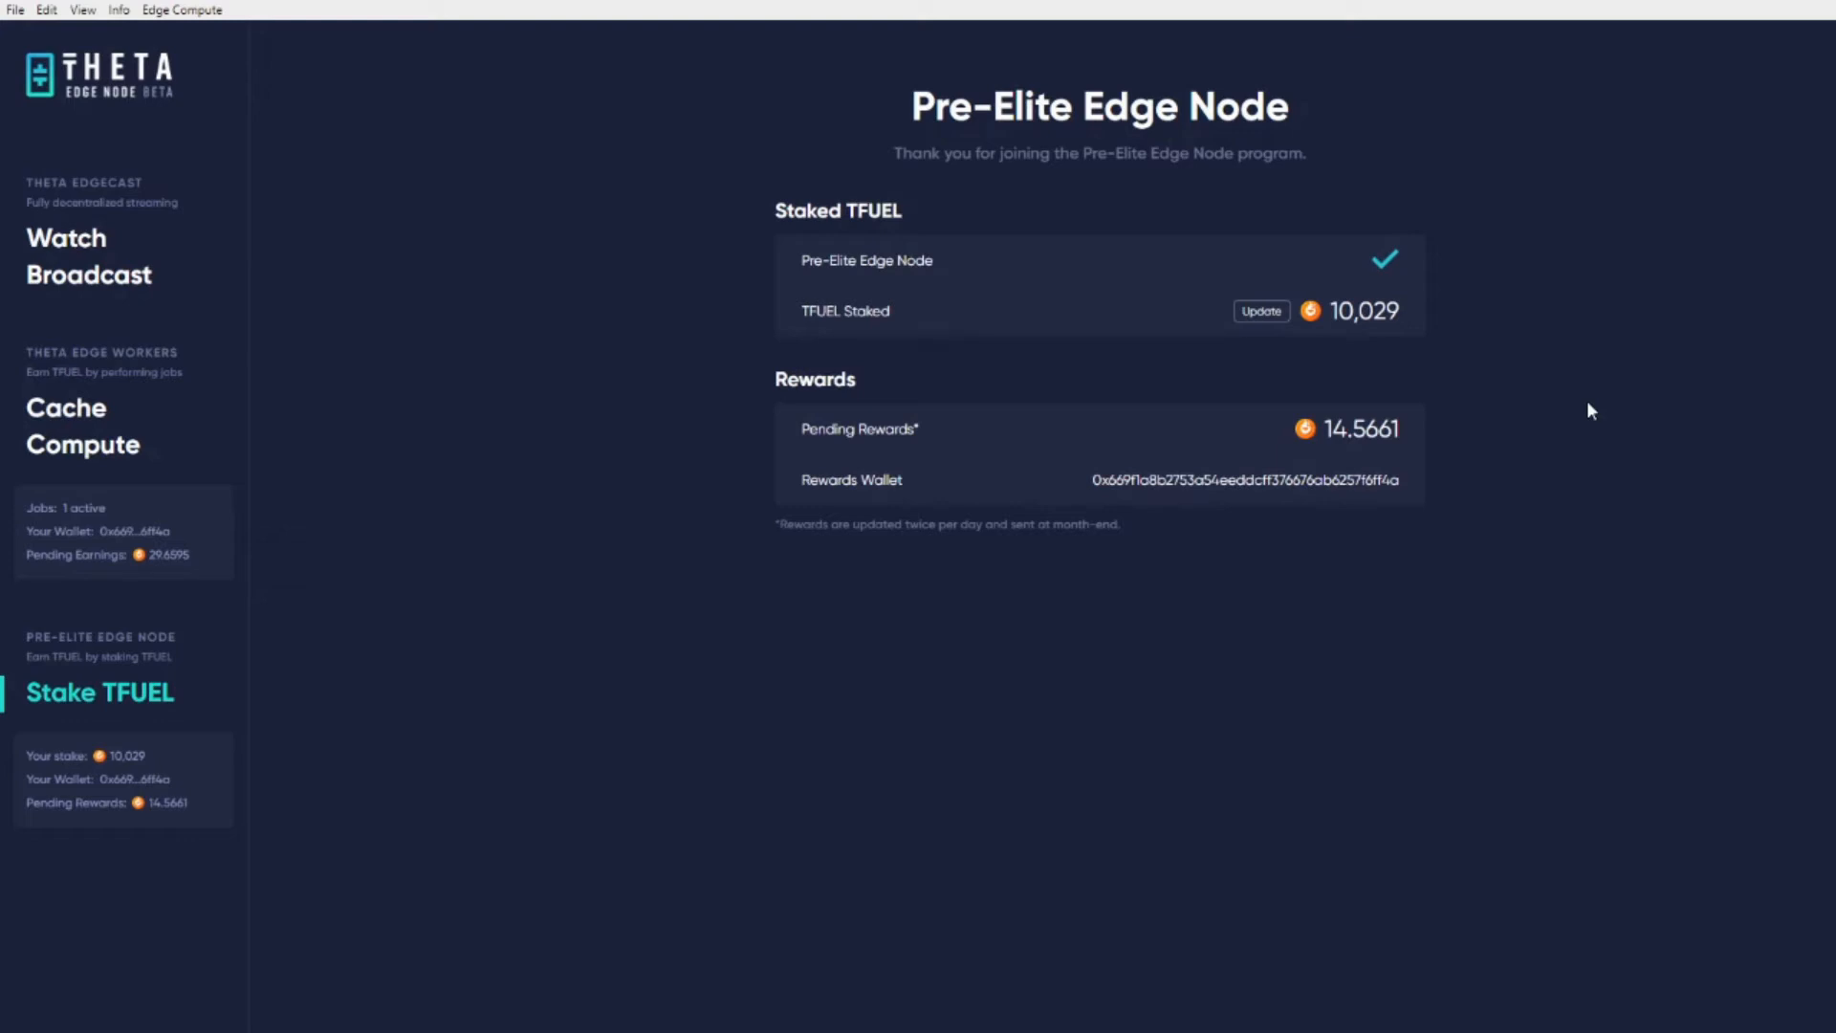
mouse_move(830, 574)
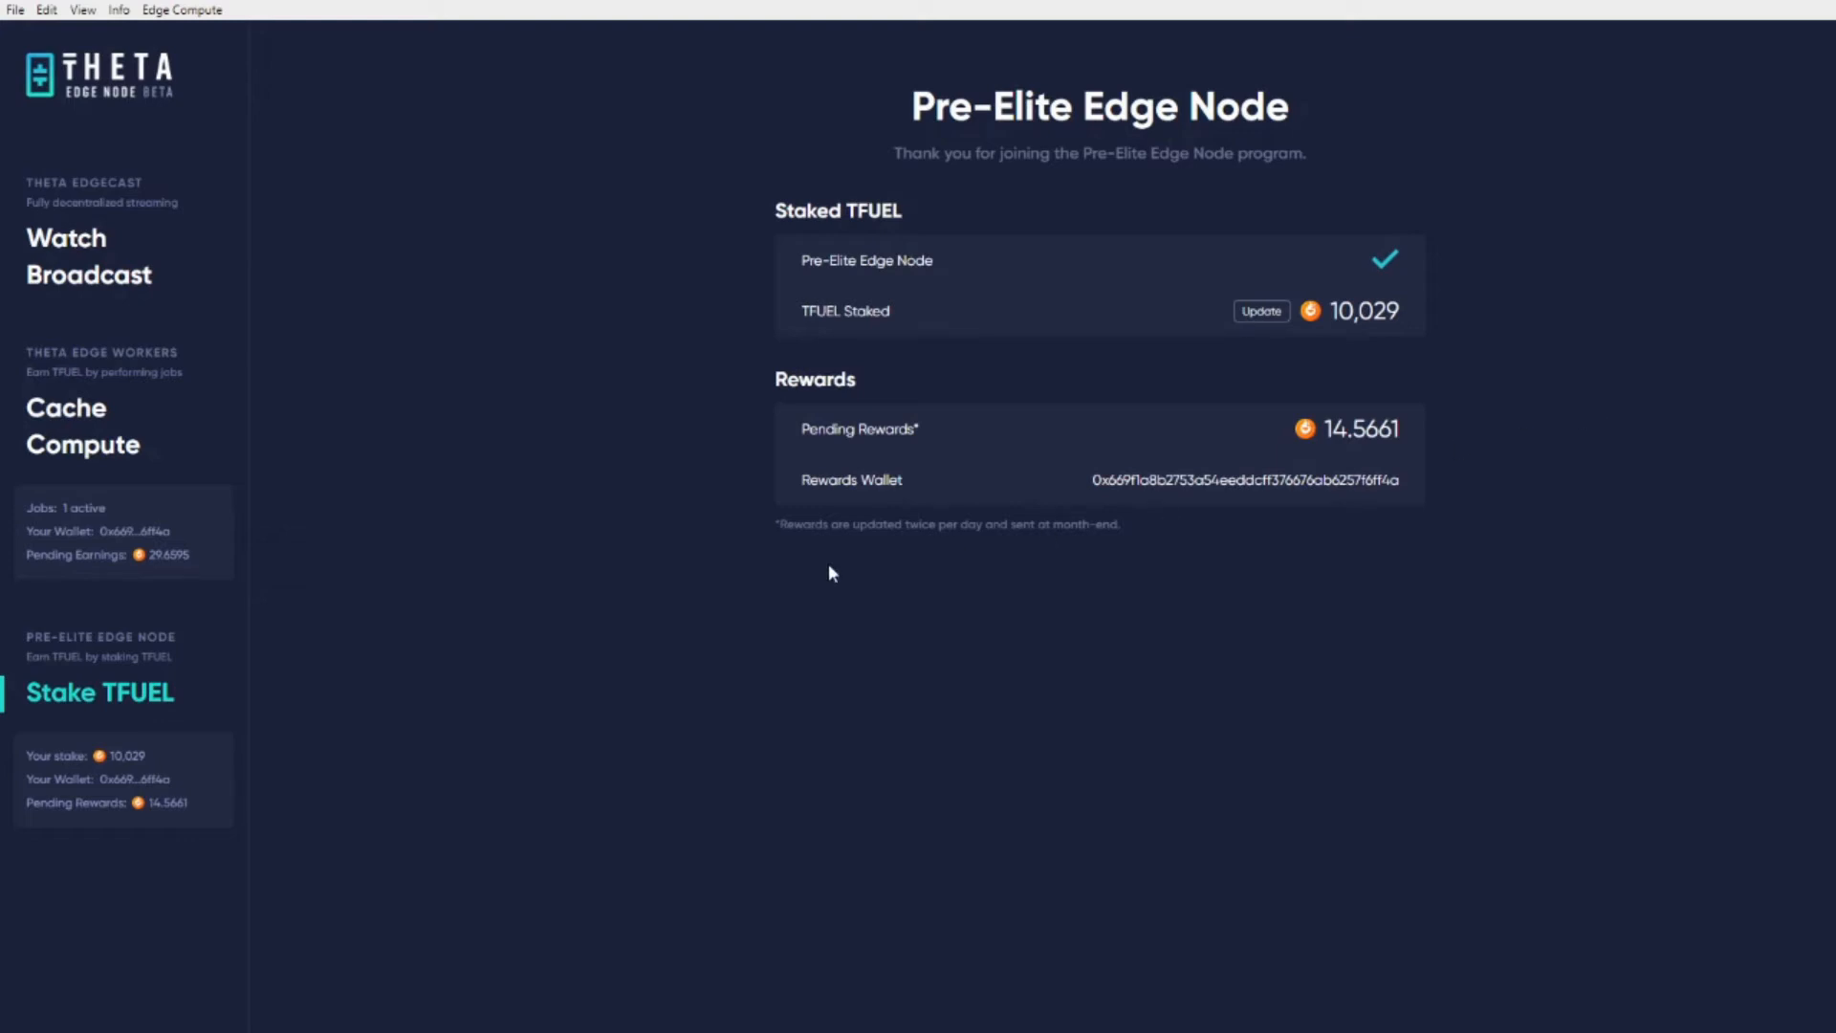
Switch from Stake TFUEL to the Edge Workers page showing 30.5492 earnings and Folding@Home progress
click(66, 407)
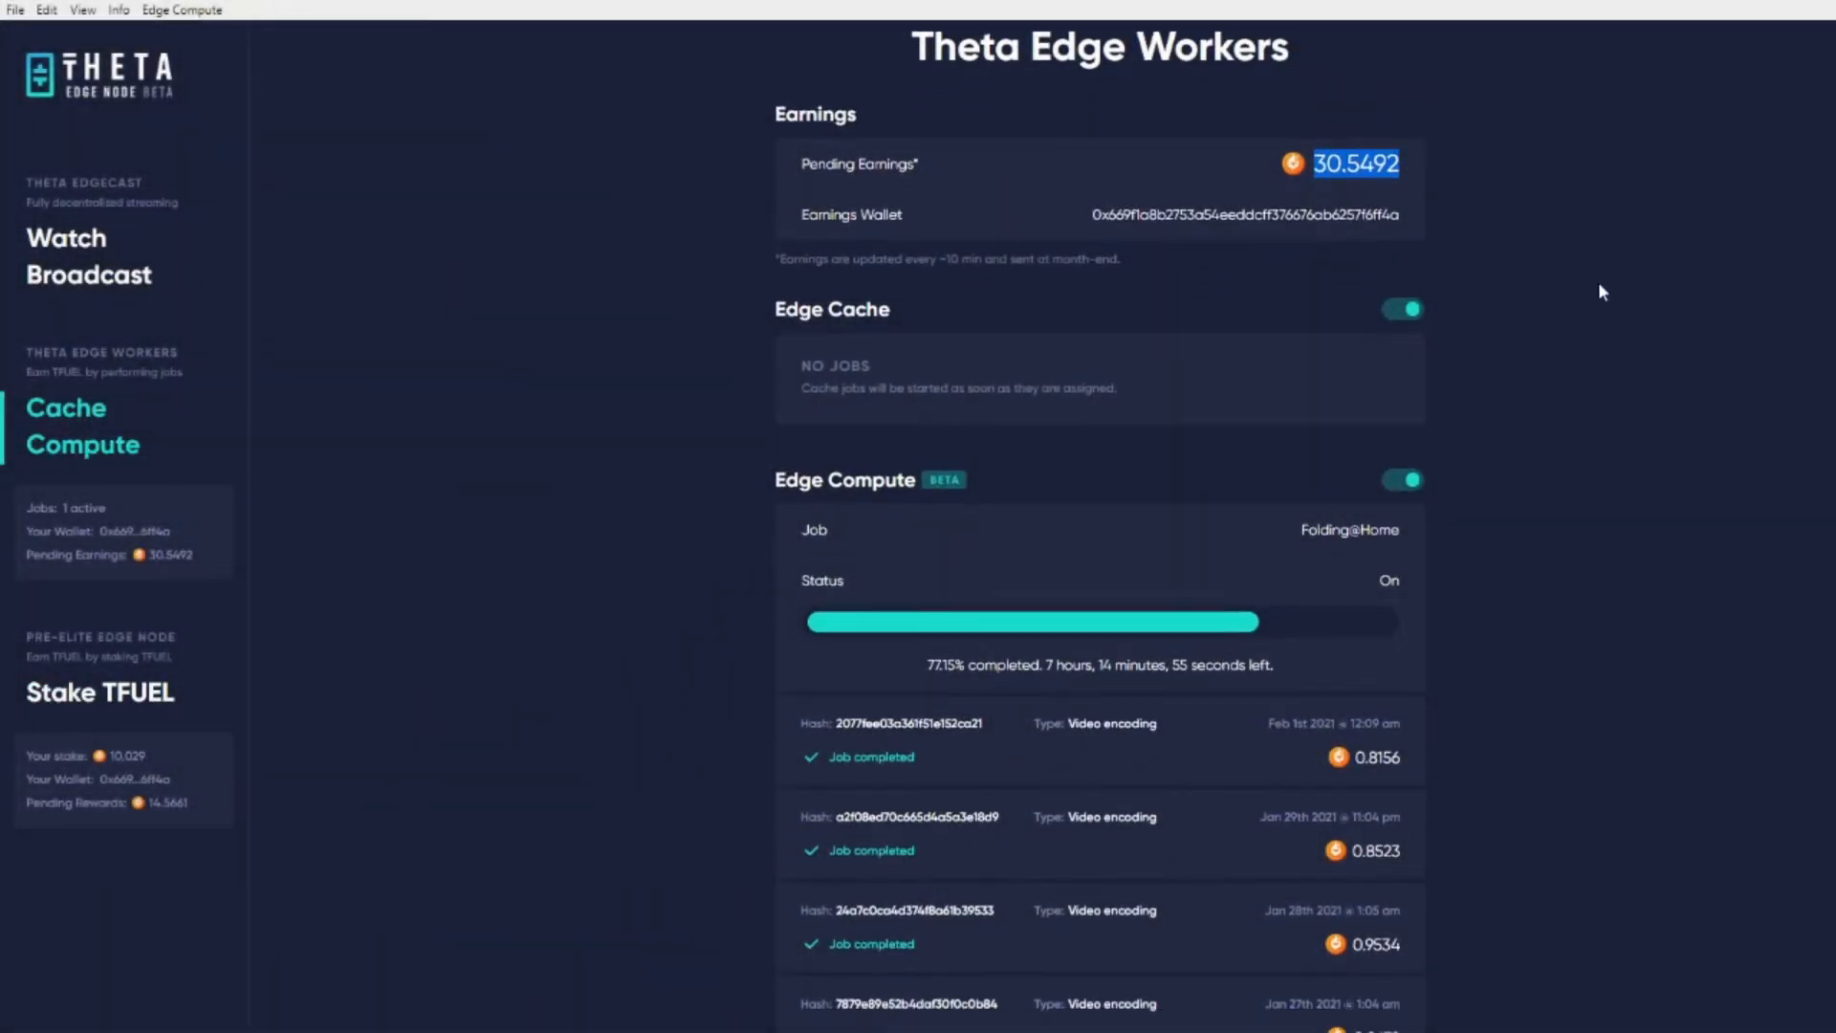
scroll(down, 3)
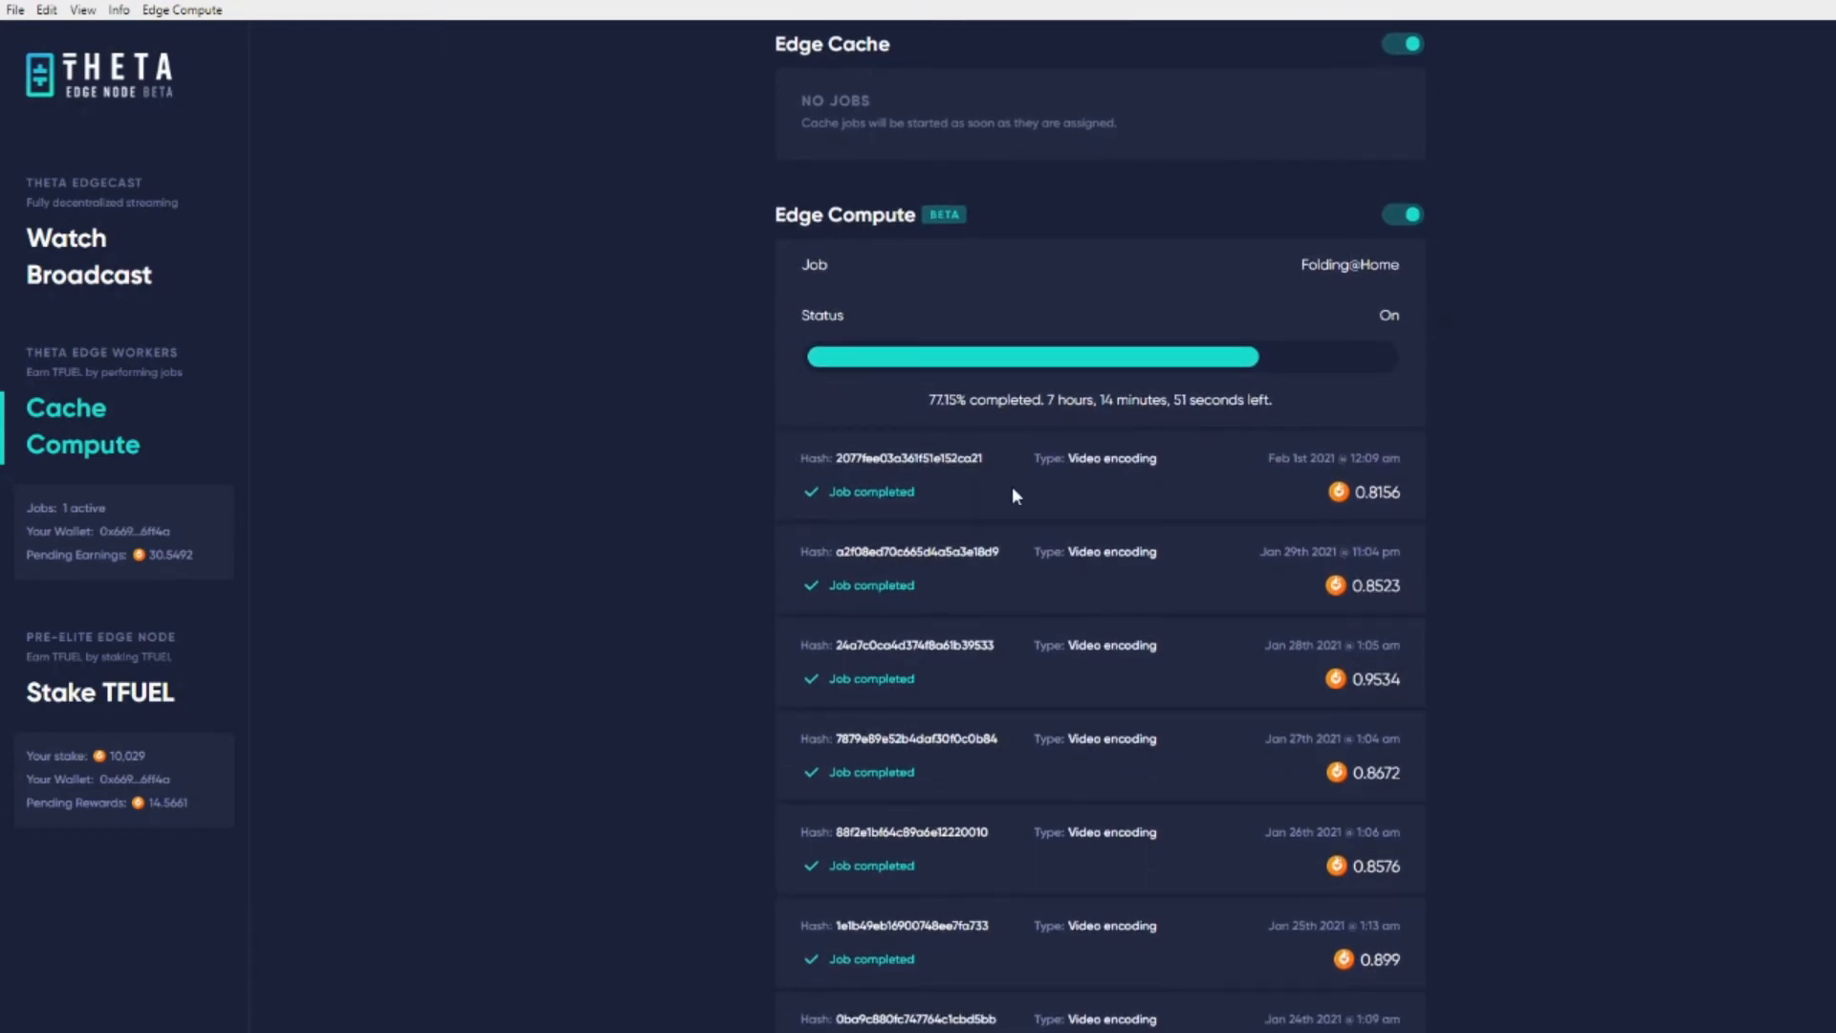
scroll(down, 3)
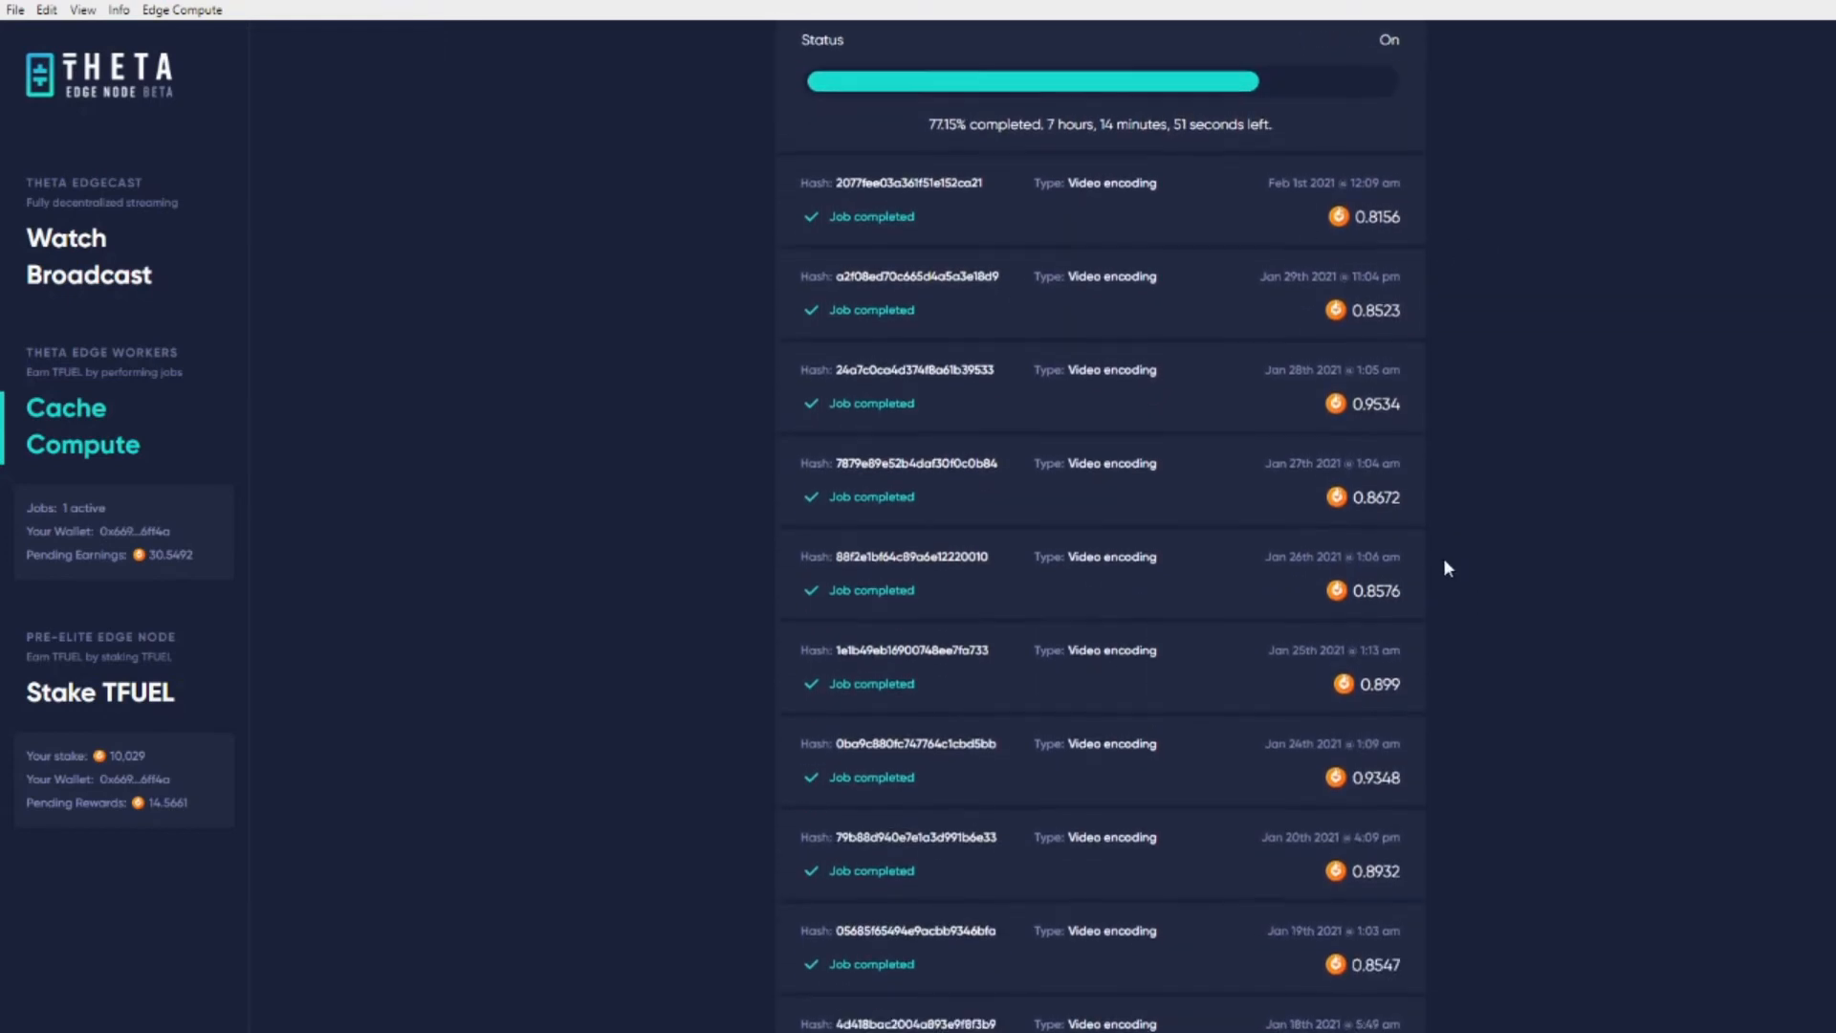
scroll(down, 3)
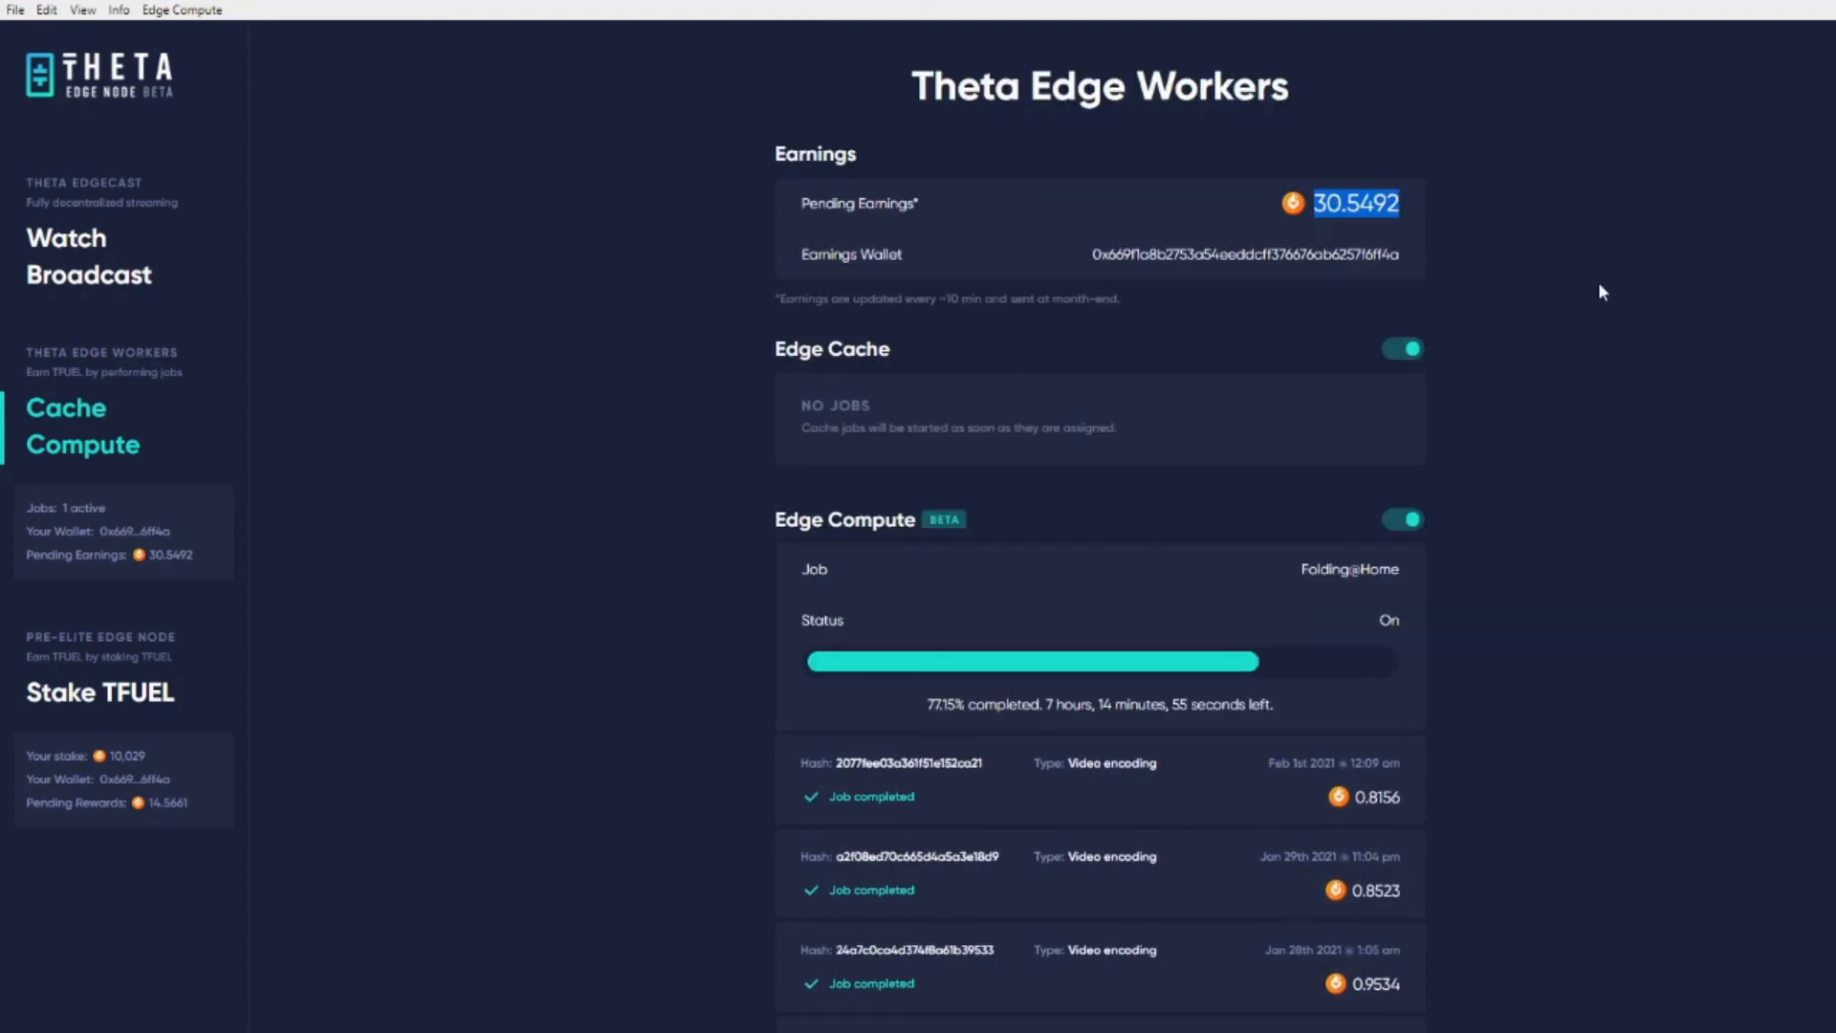
scroll(down, 3)
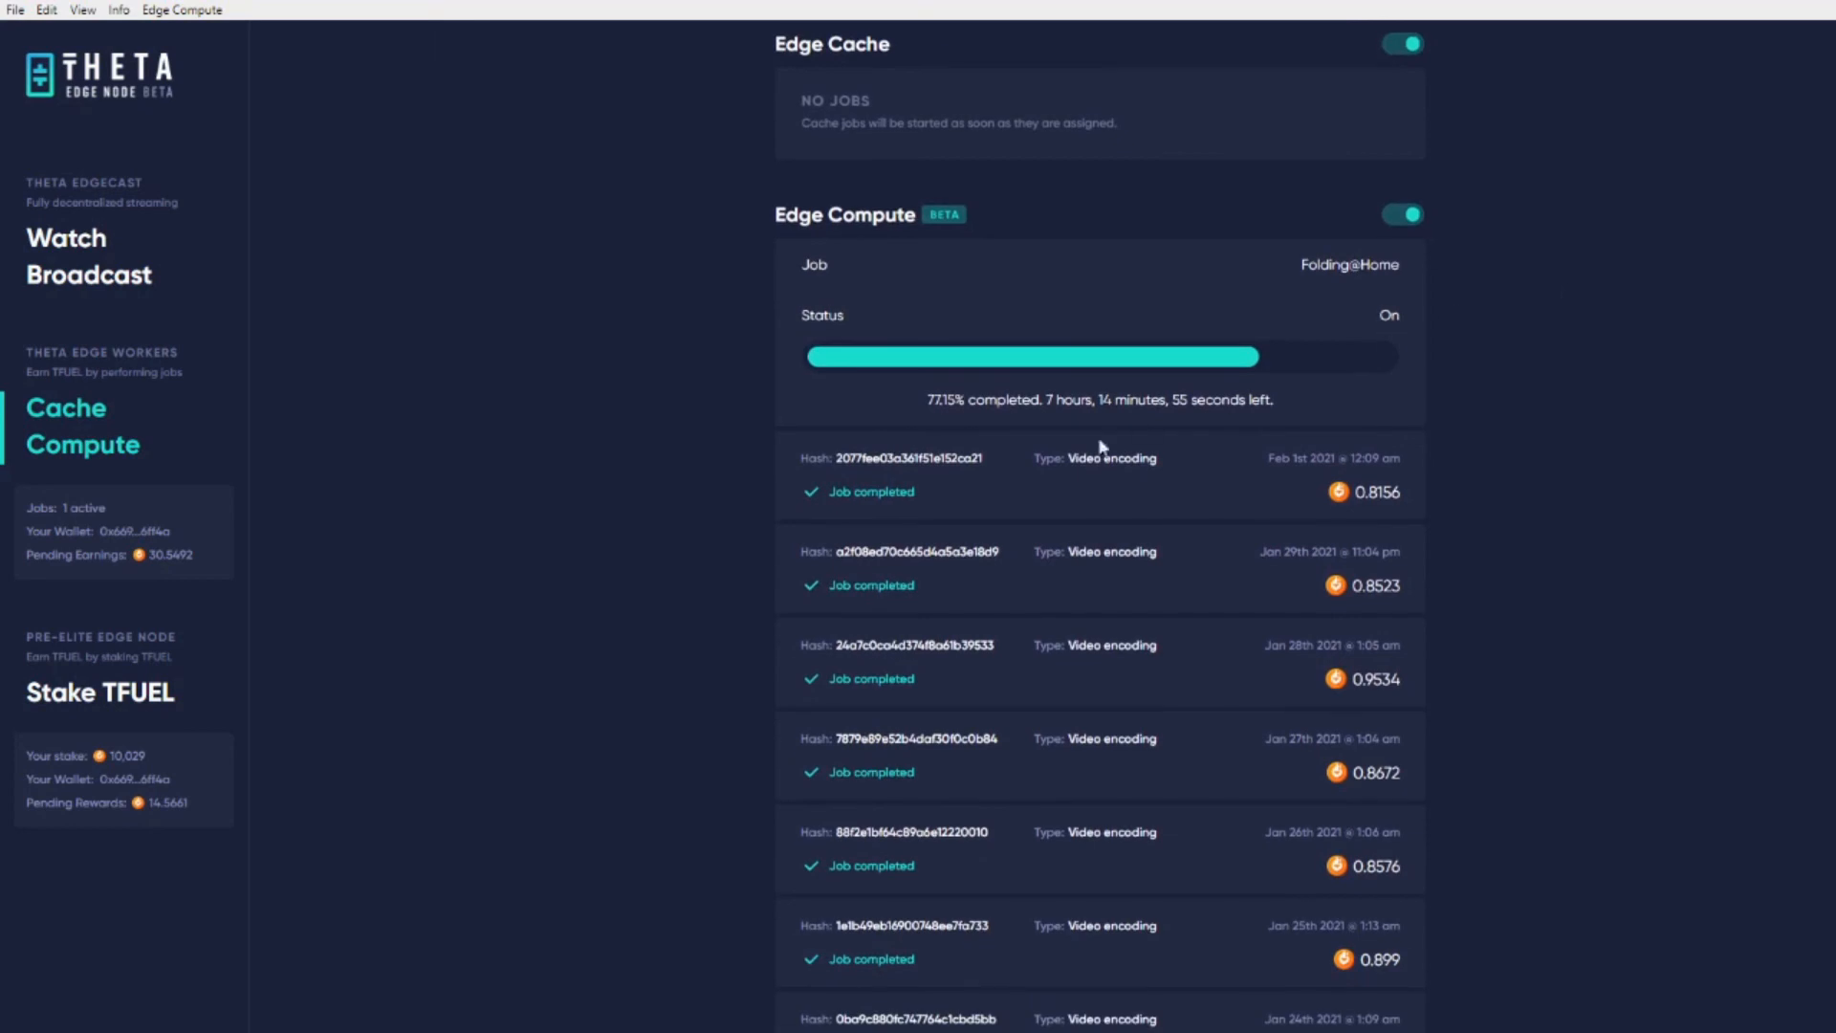
mouse_move(1001, 493)
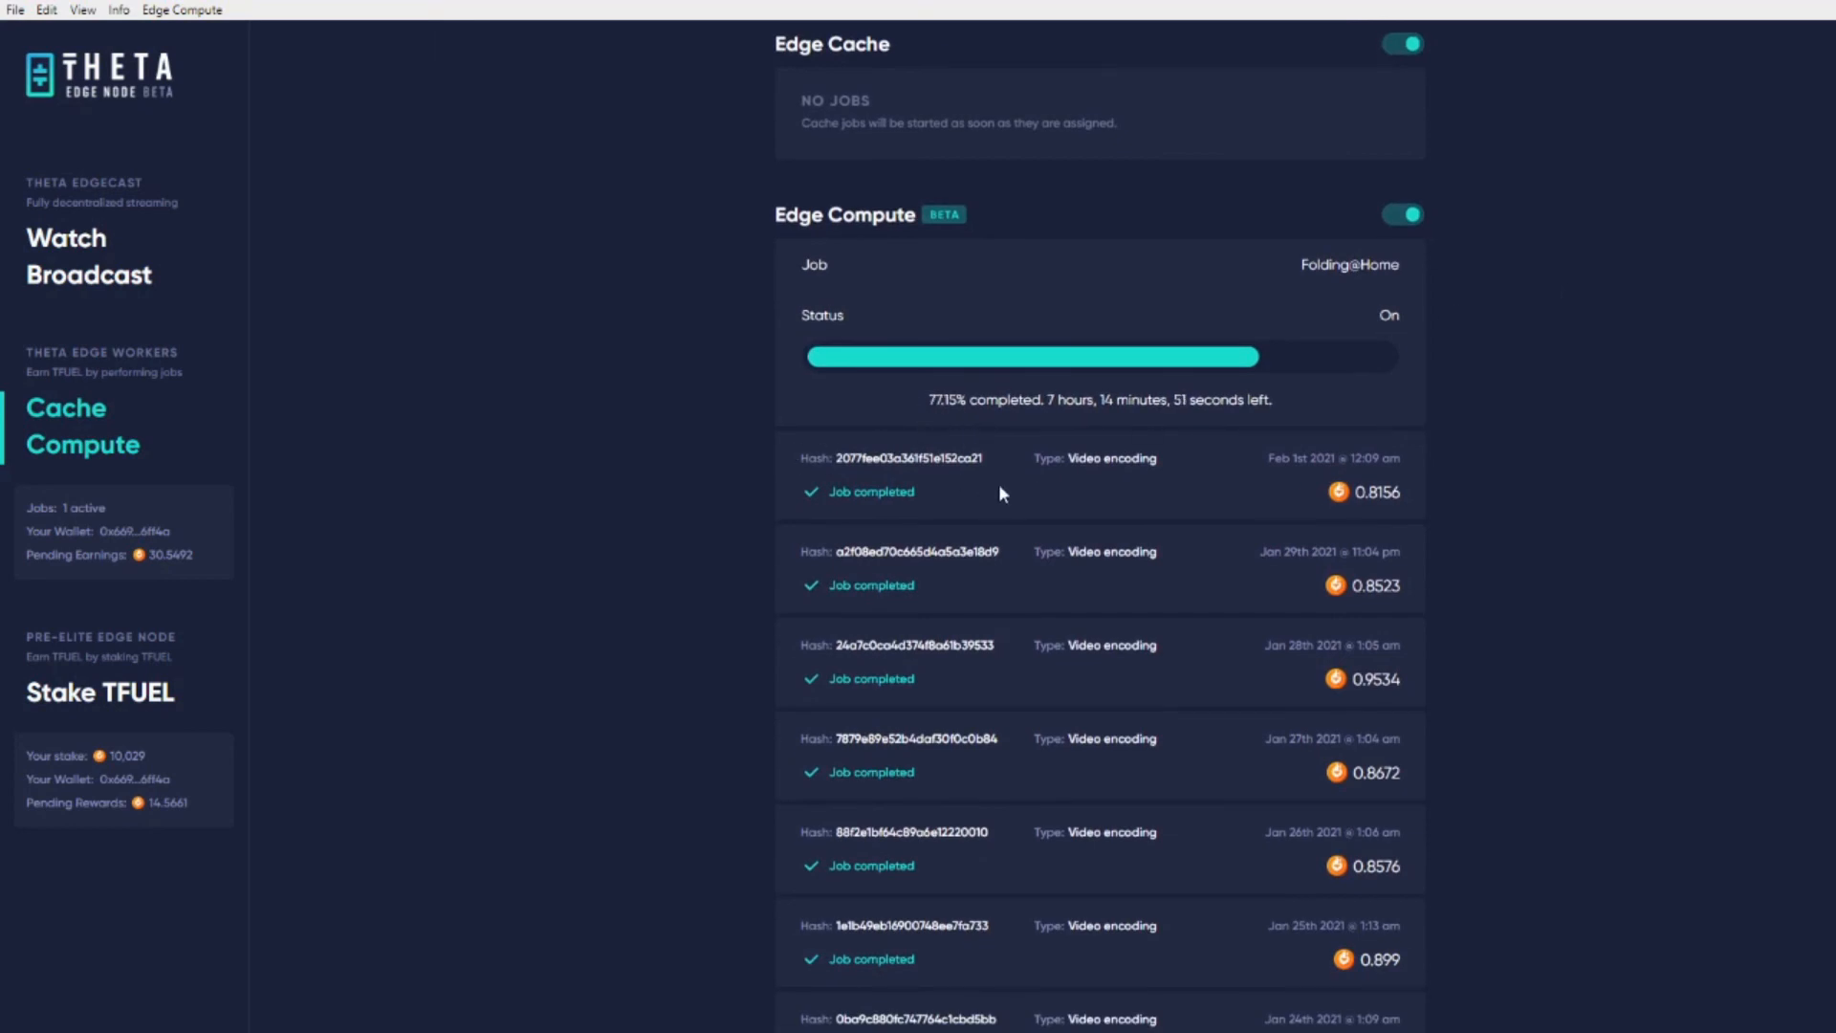
scroll(down, 3)
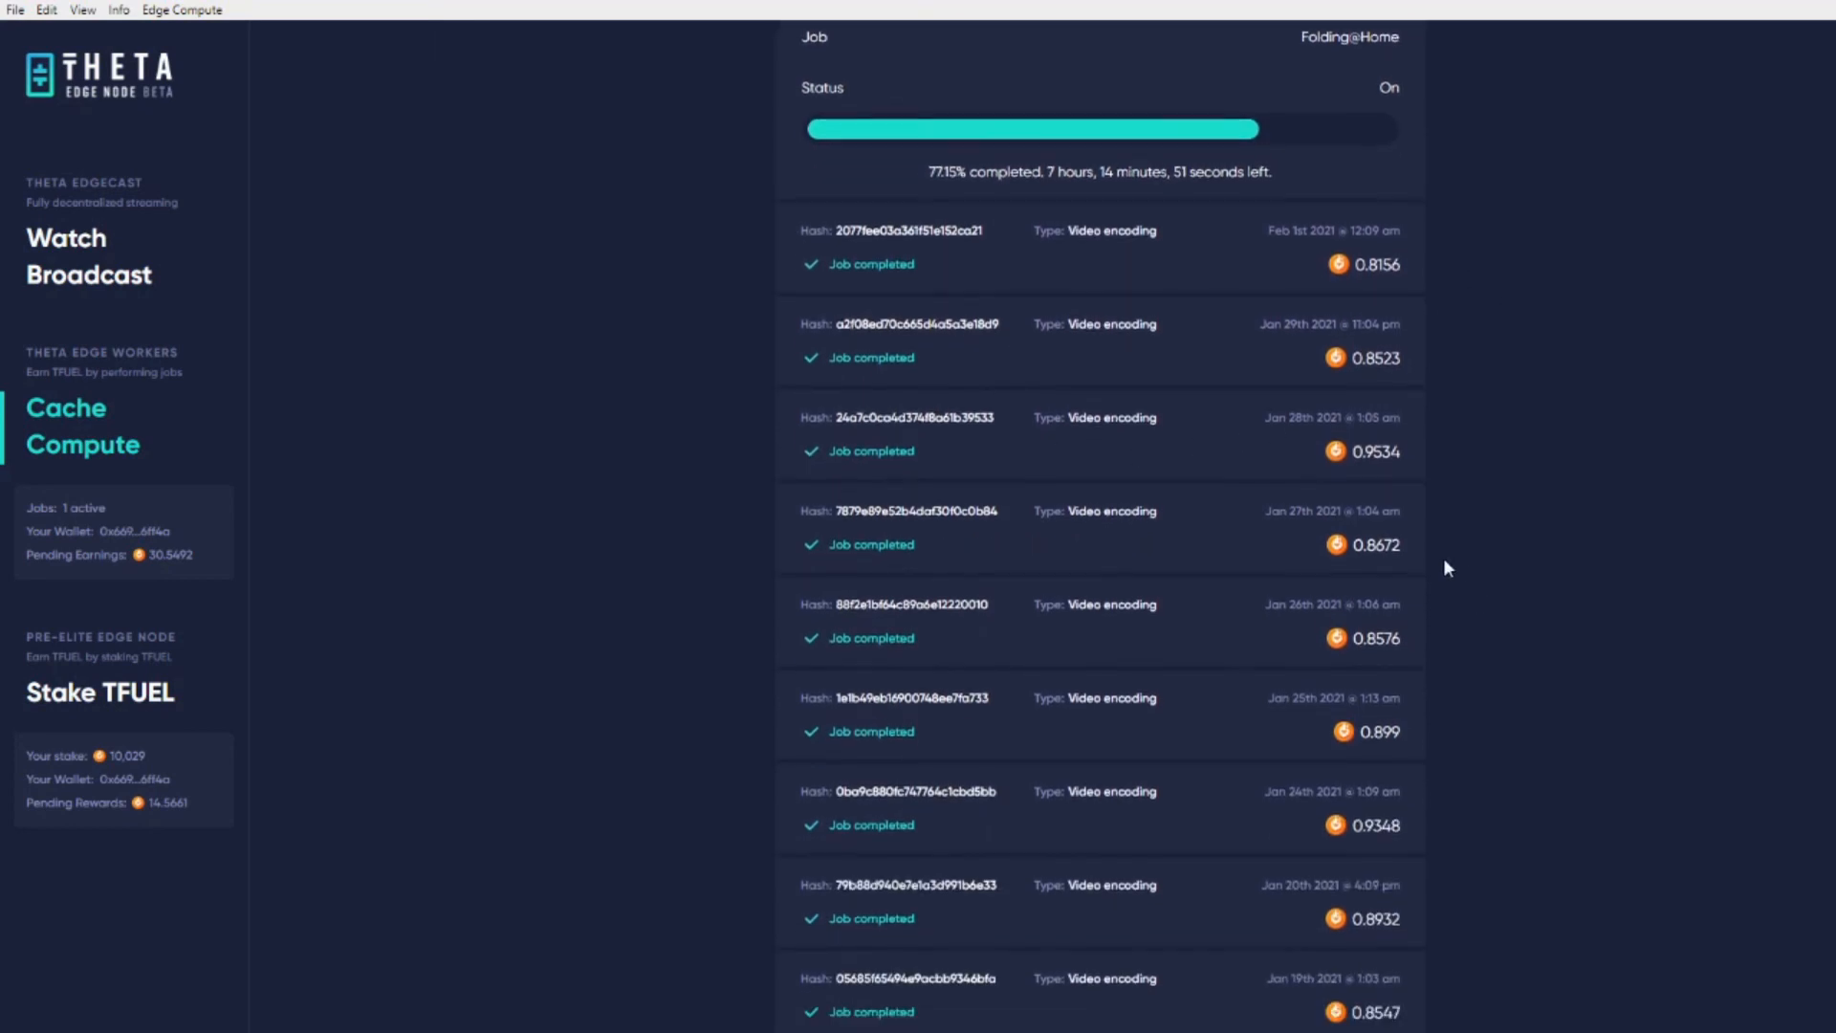